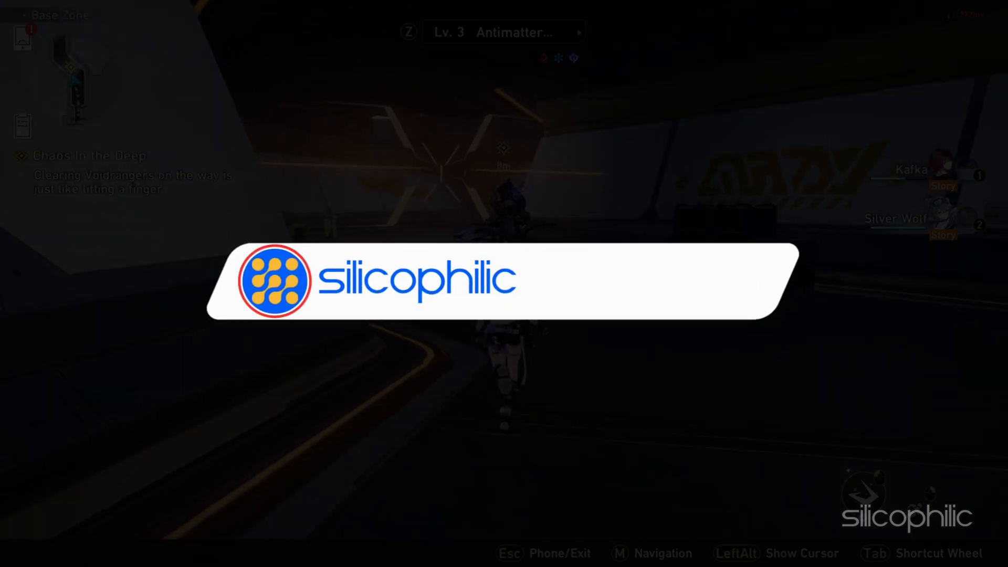
In Star Rail's Graphics Settings, keep resolution at 1600×900 Full Screen and review frame rate options.
left_click(728, 283)
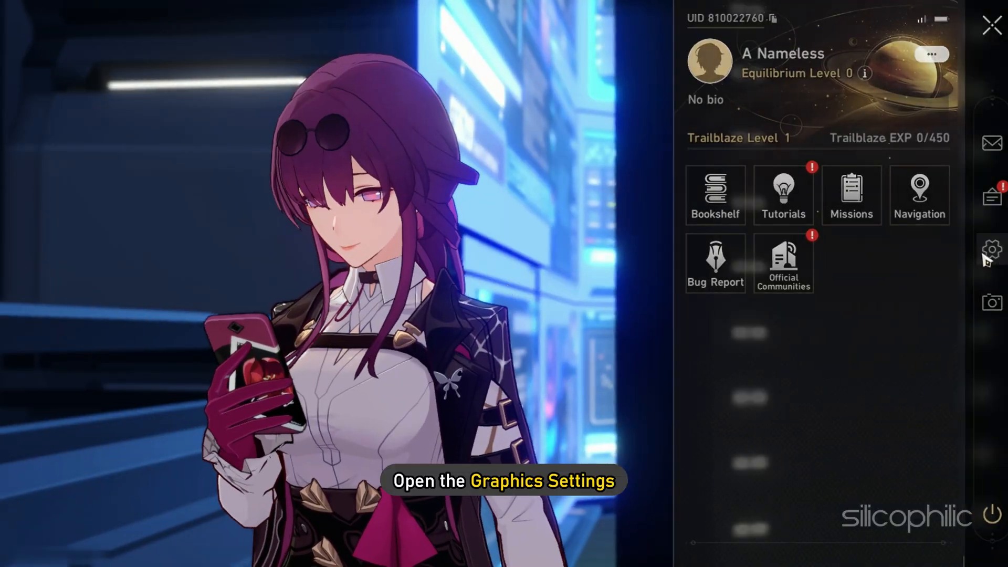
left_click(991, 249)
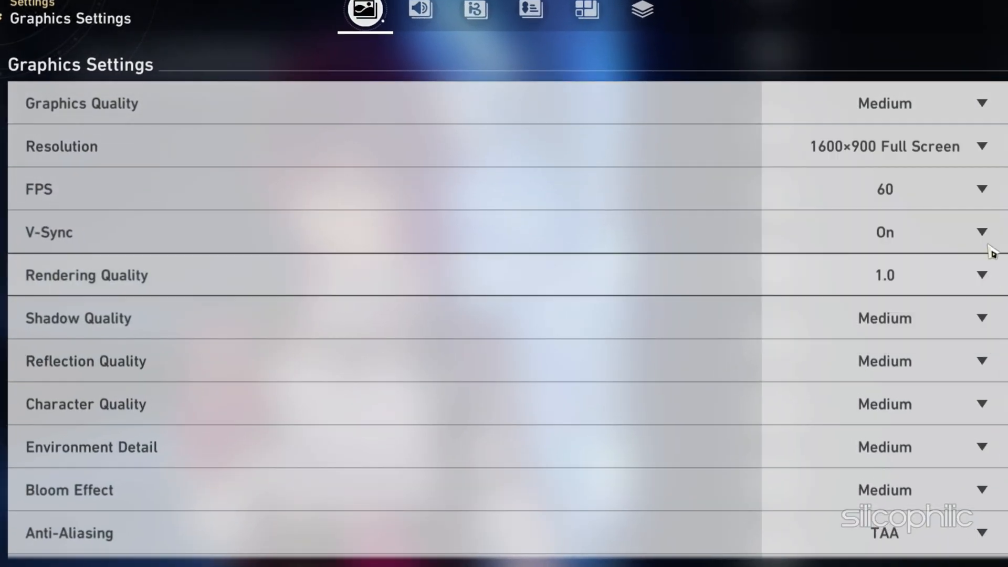
left_click(884, 103)
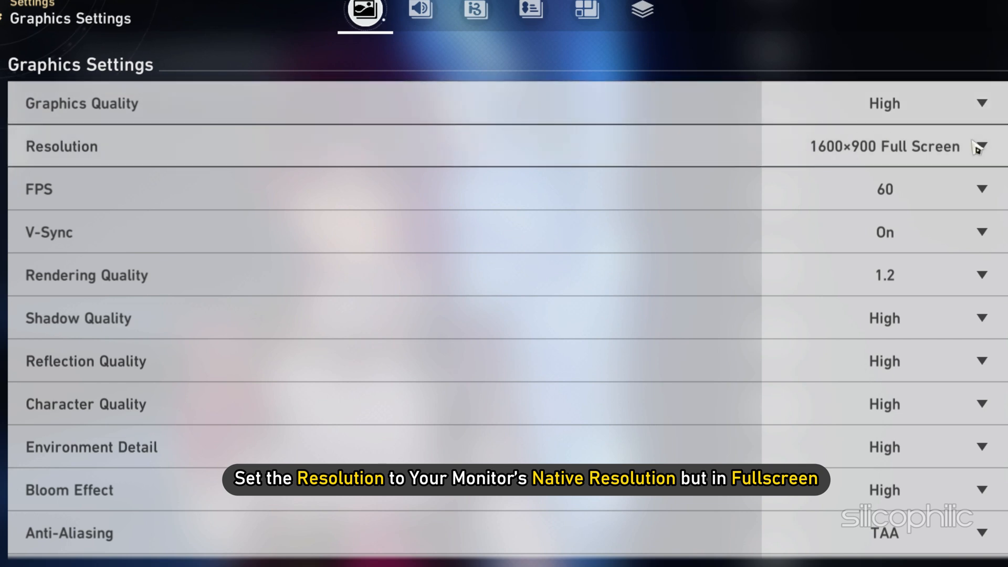
left_click(979, 146)
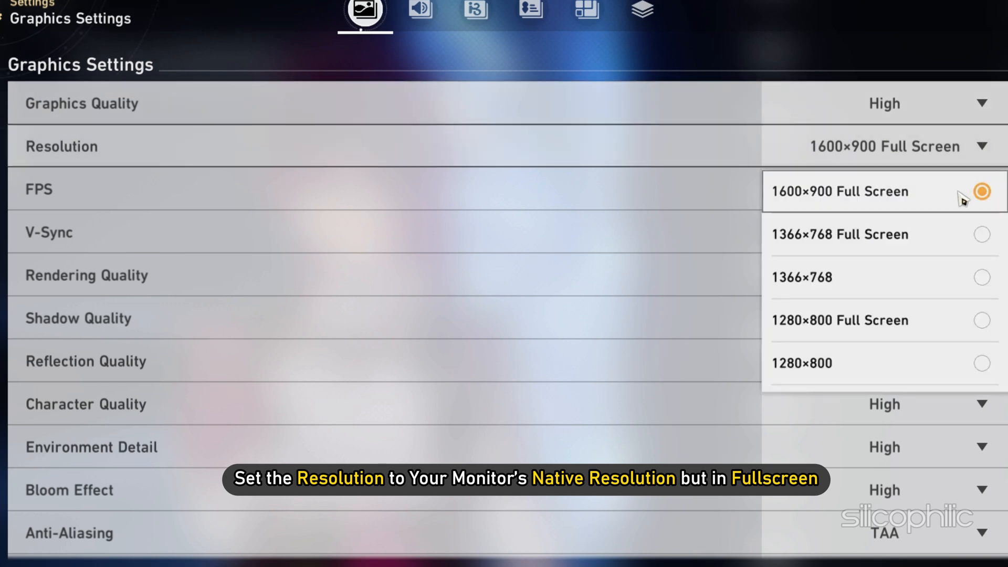
left_click(838, 191)
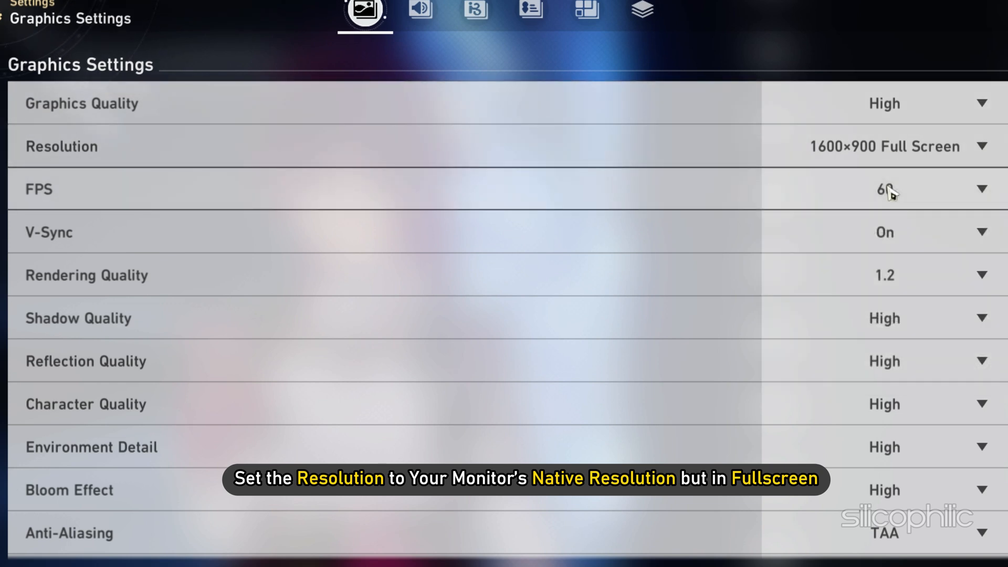
left_click(979, 188)
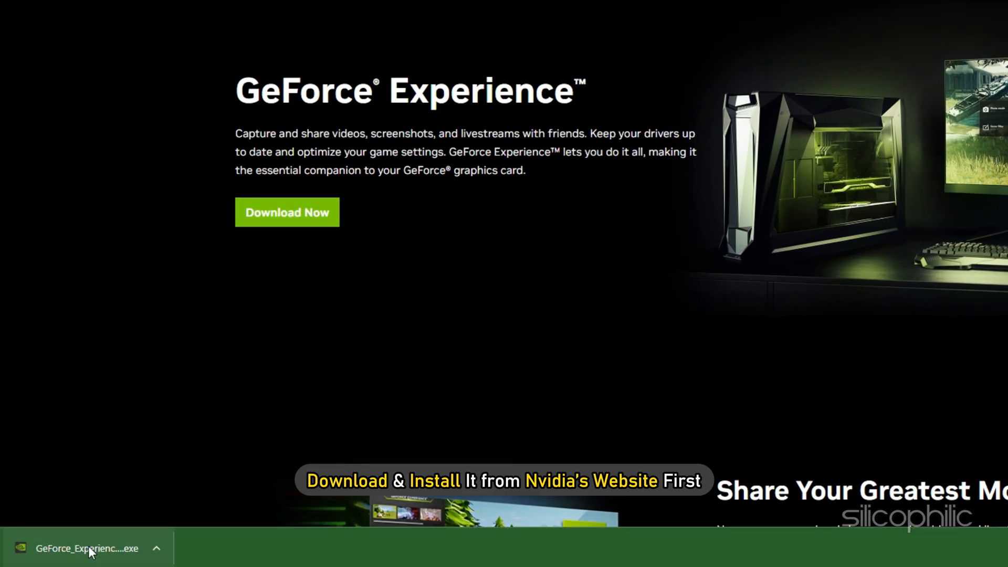
Run the downloaded GeForce Experience installer from the browser's download bar.
left_click(86, 547)
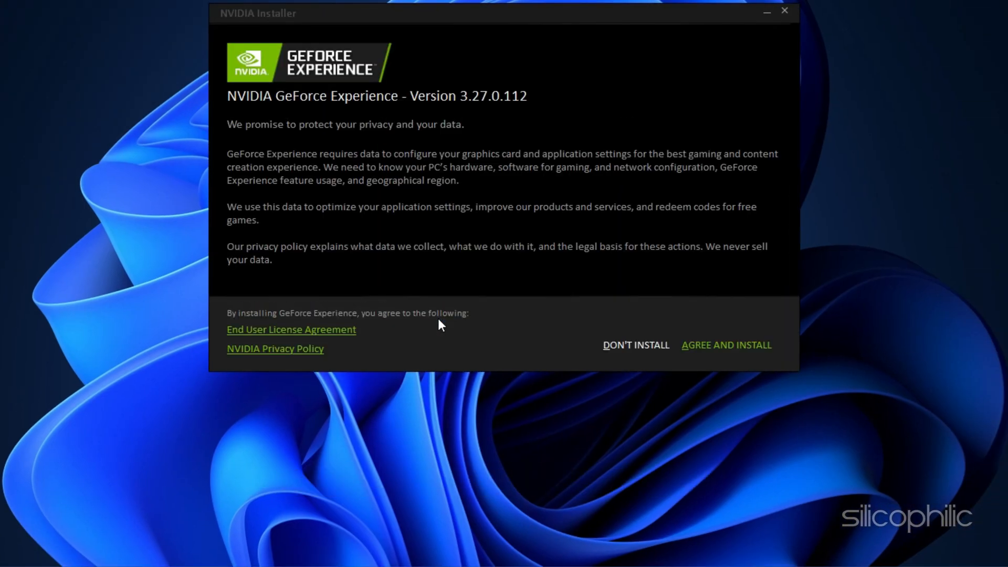
Agree to the terms, install GeForce Experience and open its game library.
left_click(726, 346)
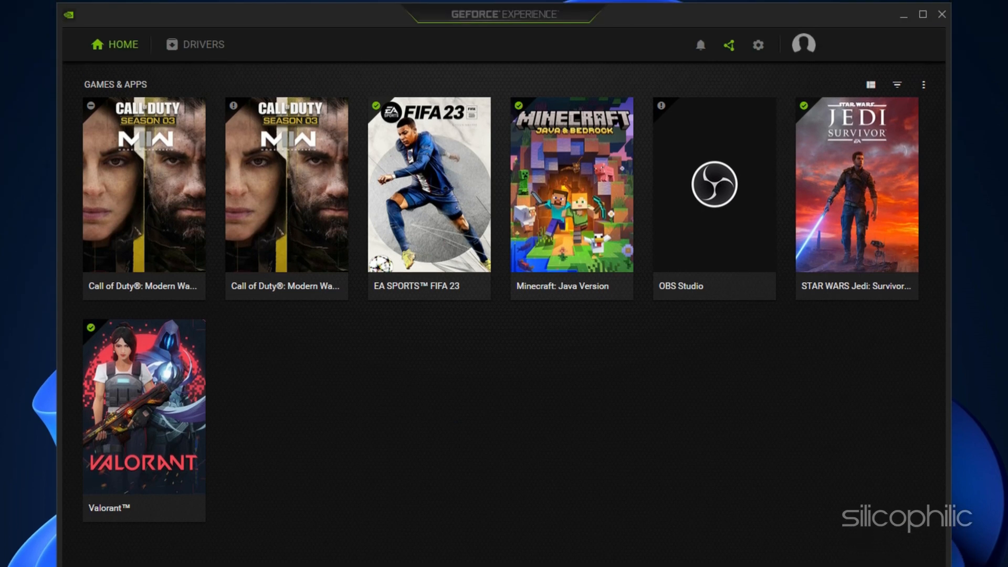
left_click(195, 44)
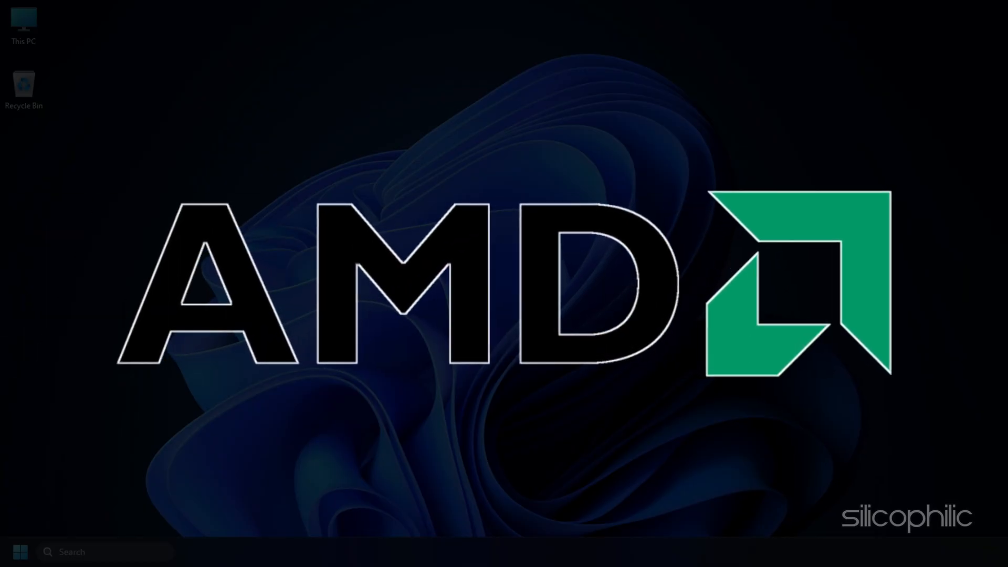
Launch AMD Radeon Software and confirm driver 22.11.2 is up to date.
left_click(555, 554)
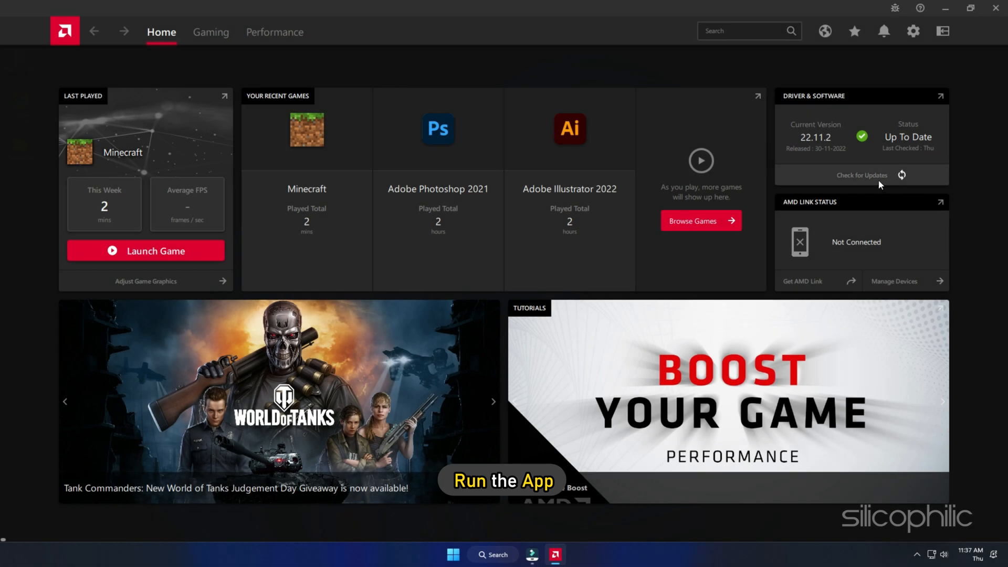
scroll("down", 3)
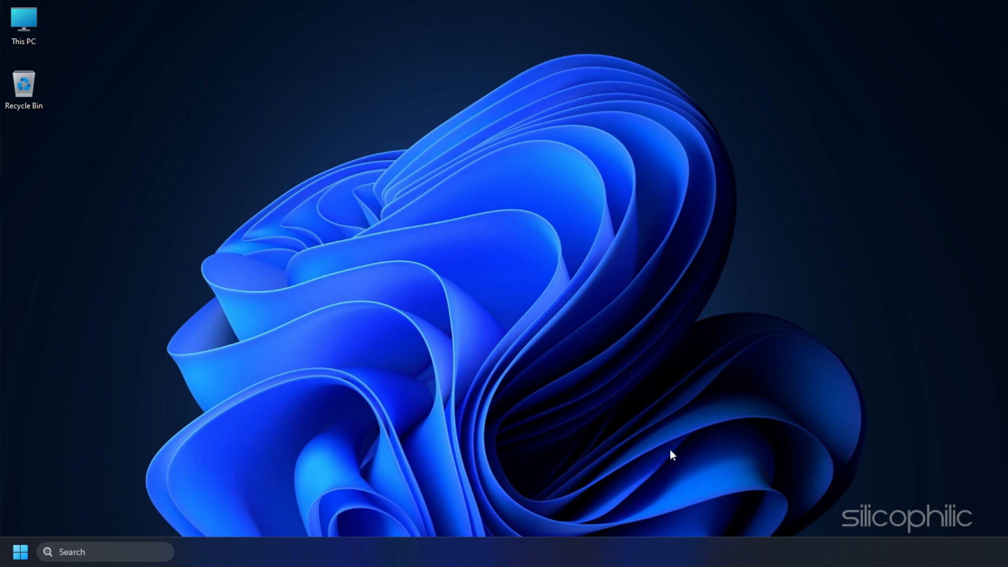
Open Task Manager from the taskbar and view its Processes list.
right_click(668, 550)
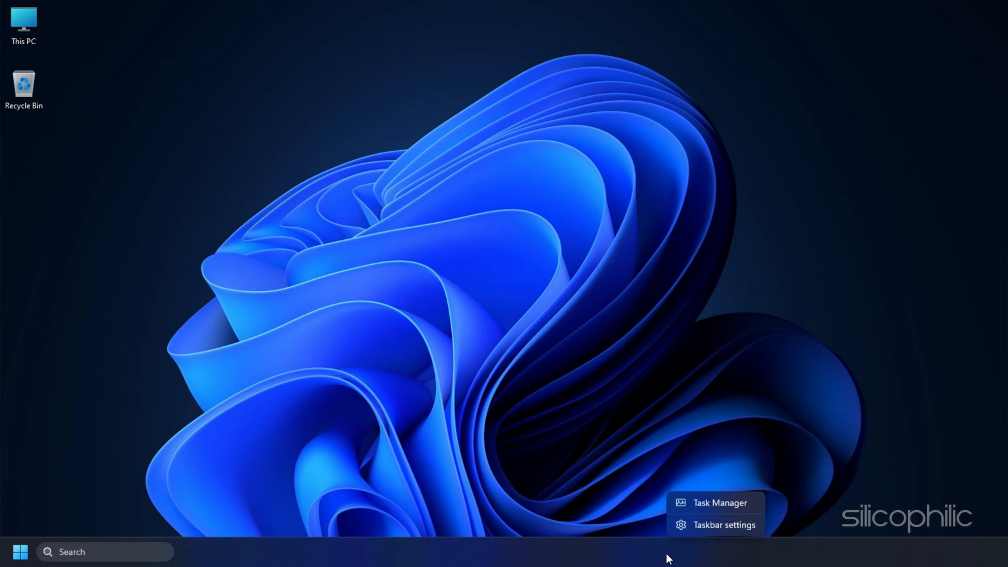
left_click(719, 502)
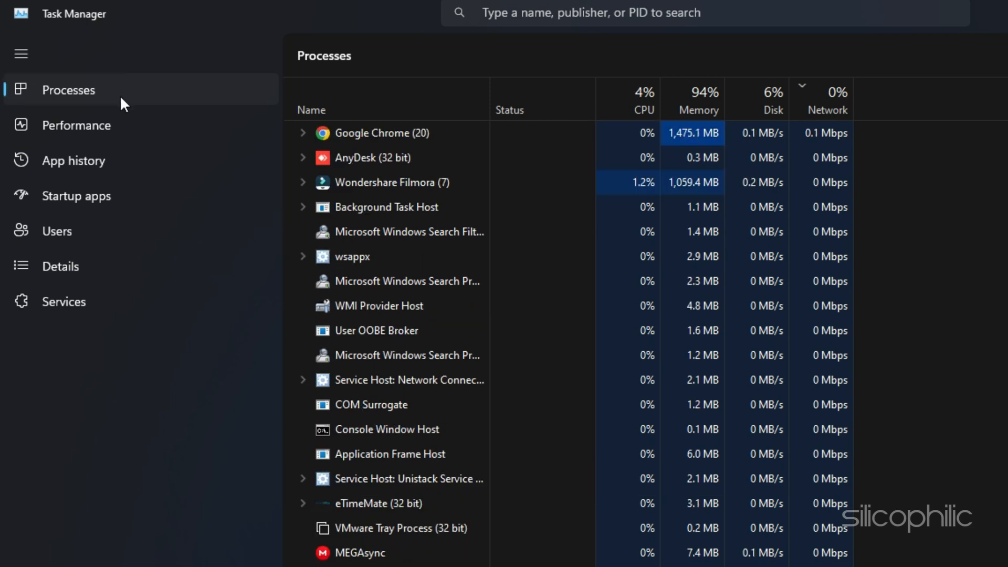
right_click(371, 157)
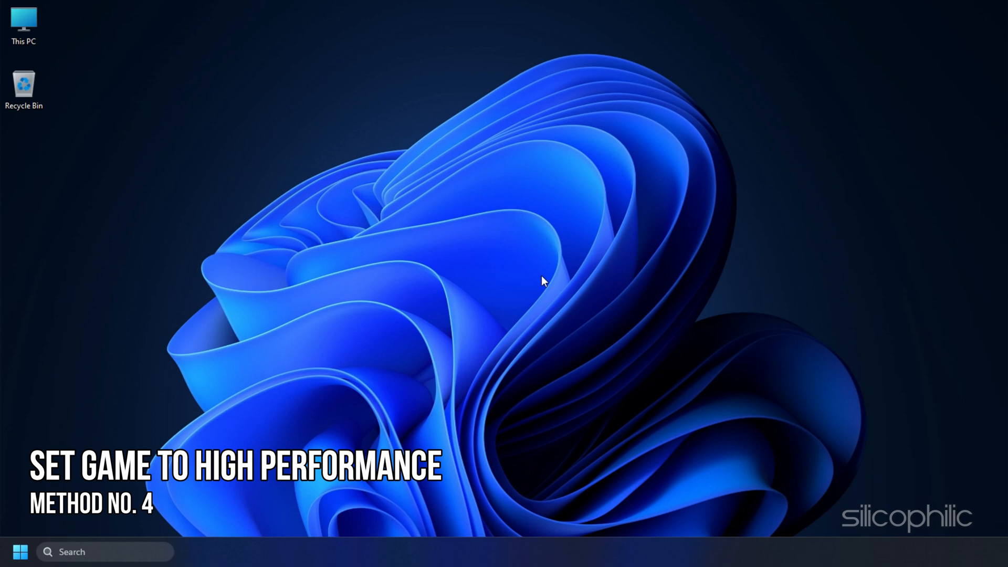
Open Windows Settings at the per-app Graphics preferences page.
key("win+i")
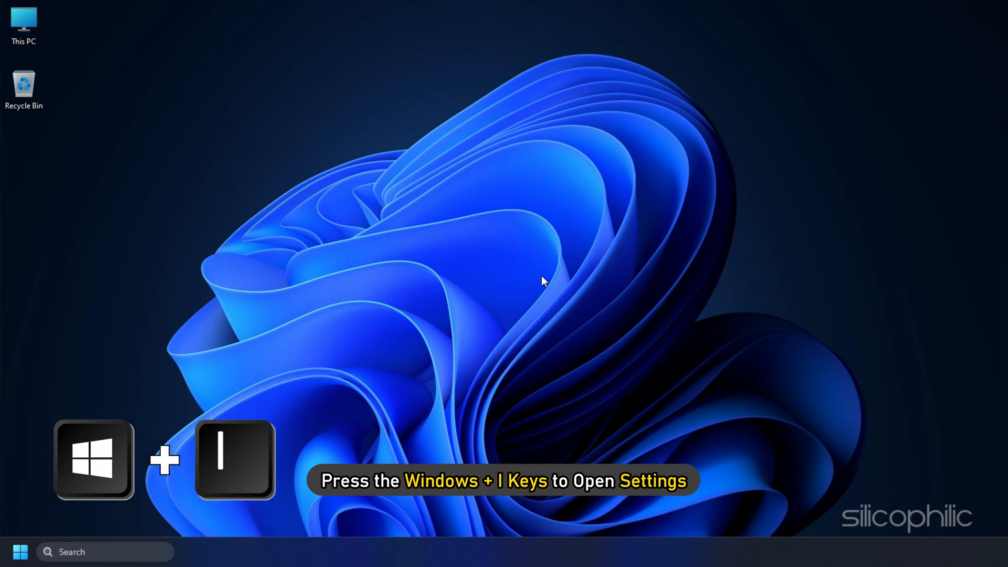
key("Win+I")
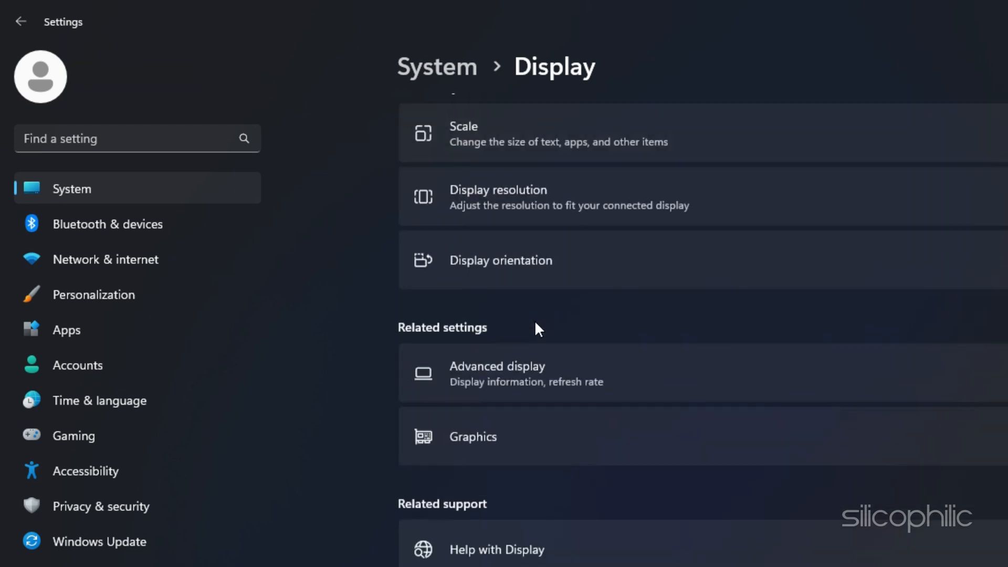
left_click(473, 437)
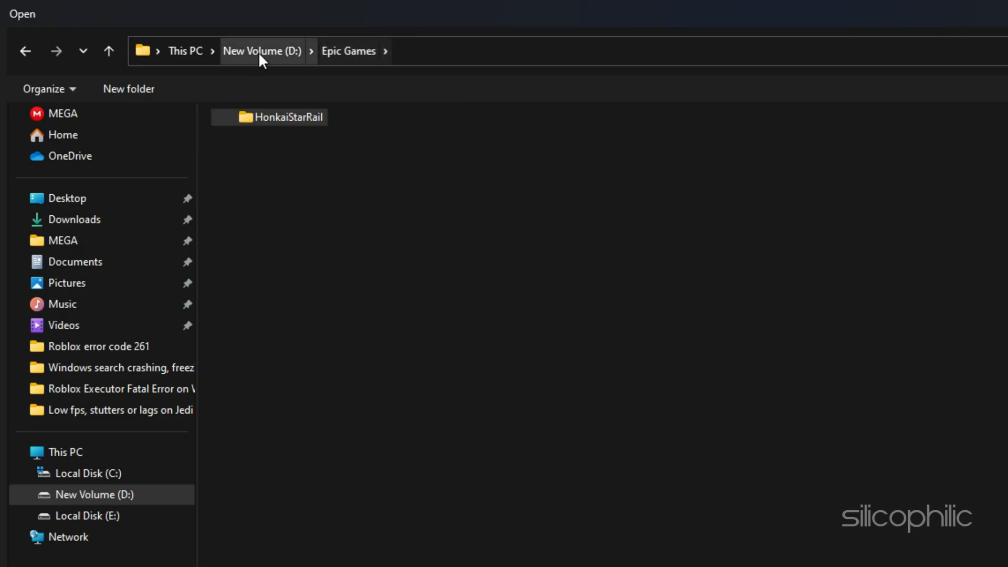
Add Games\StarRail.exe and save its graphics preference as High performance.
double_click(286, 117)
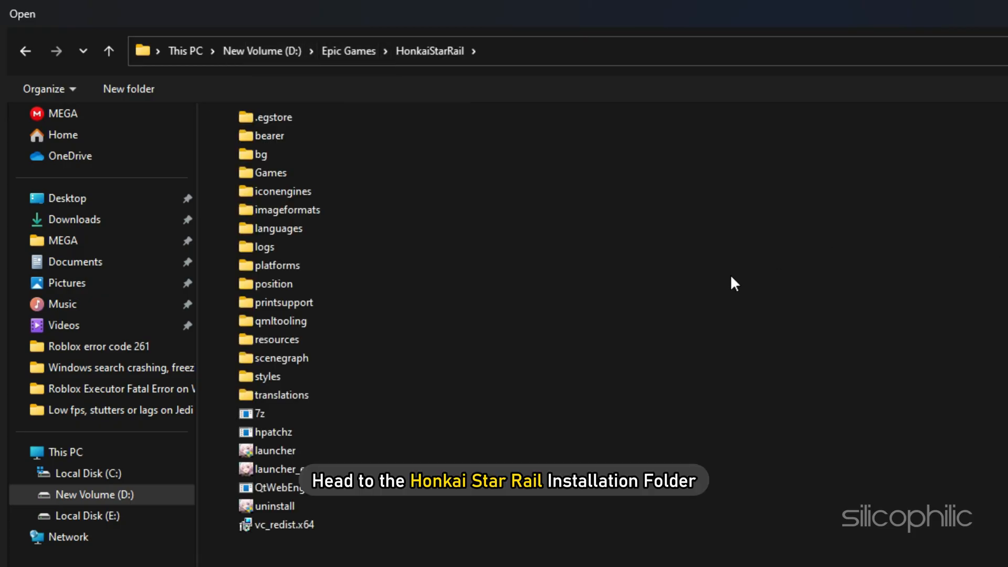
left_click(271, 172)
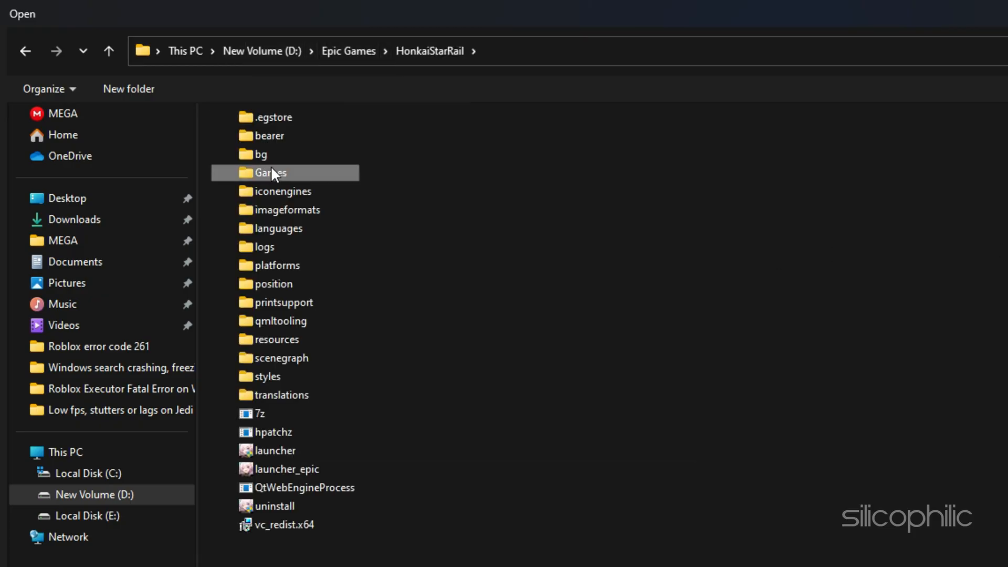
double_click(272, 172)
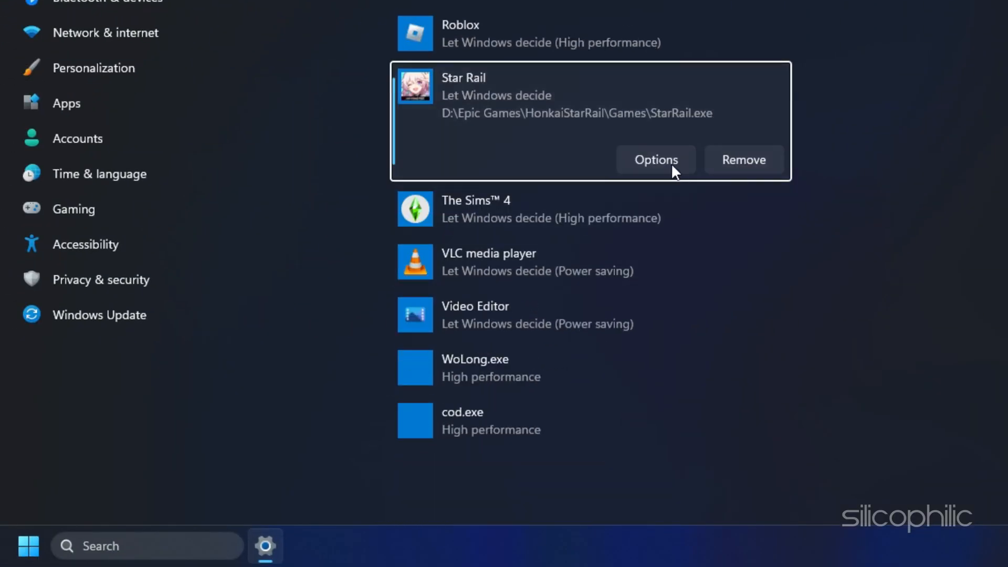
left_click(656, 160)
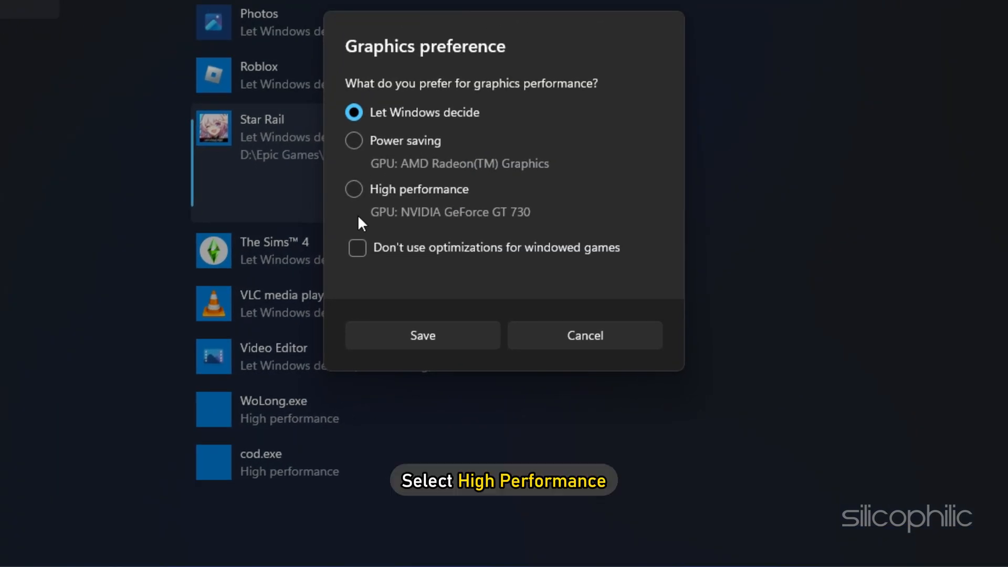
left_click(353, 189)
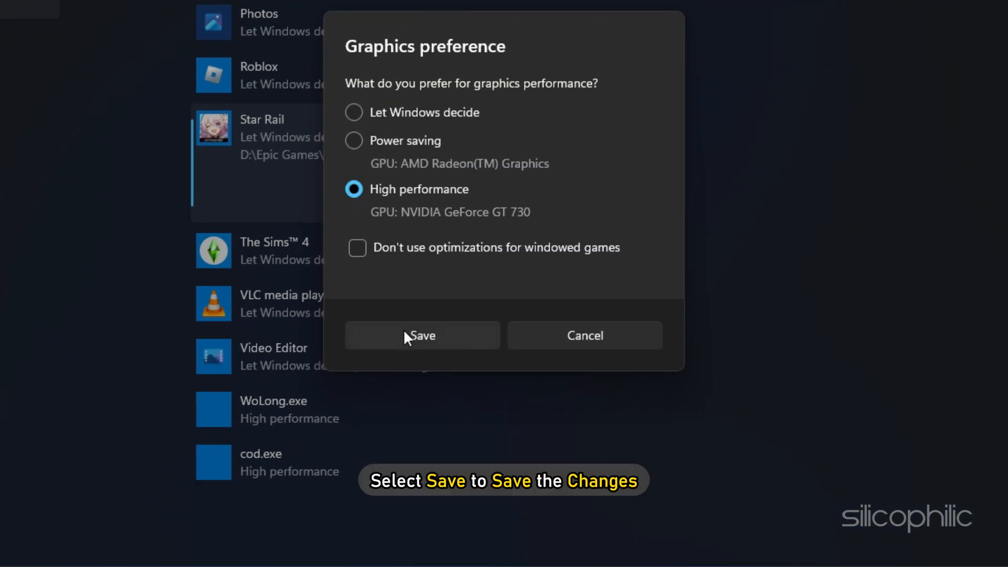
left_click(422, 334)
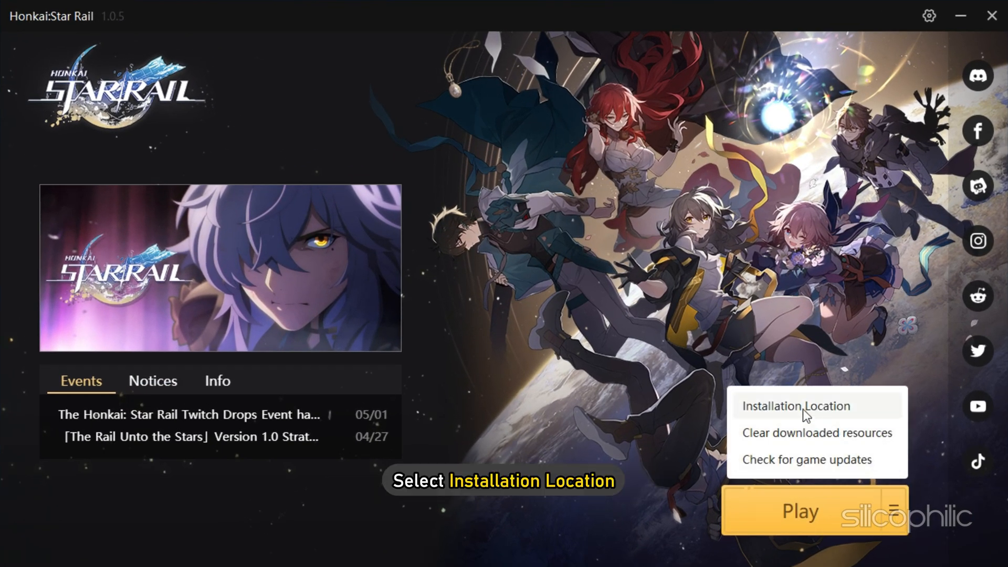
Check Honkai: Star Rail's installation location from the launcher menu.
left_click(796, 405)
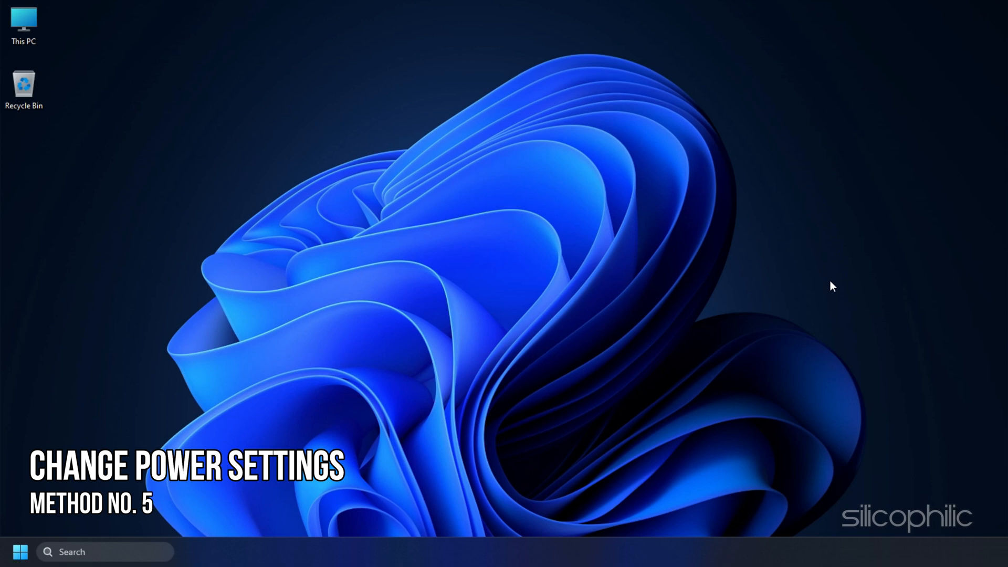
Open Control Panel in Large icons view and make High performance the active power plan.
type("control panel")
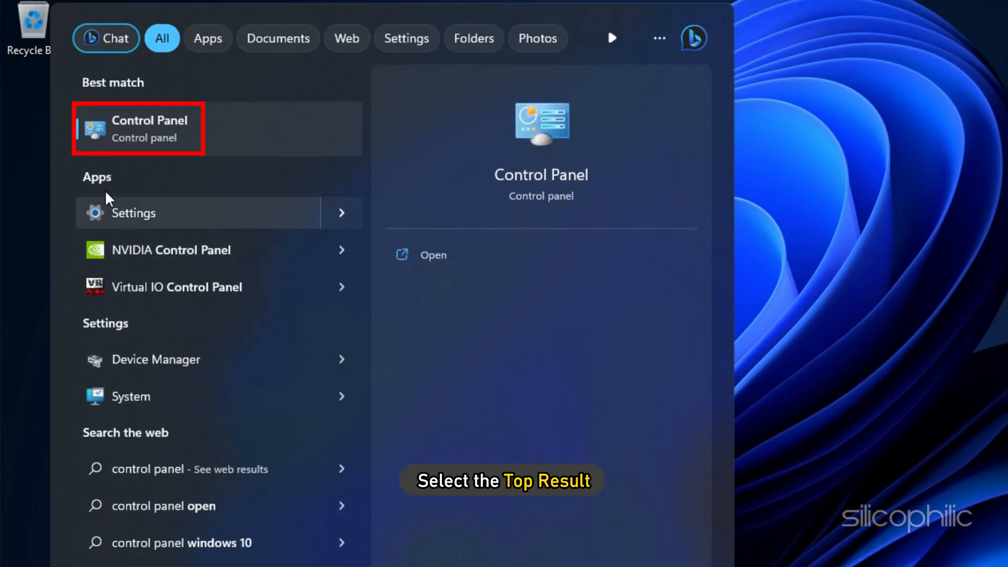
left_click(149, 120)
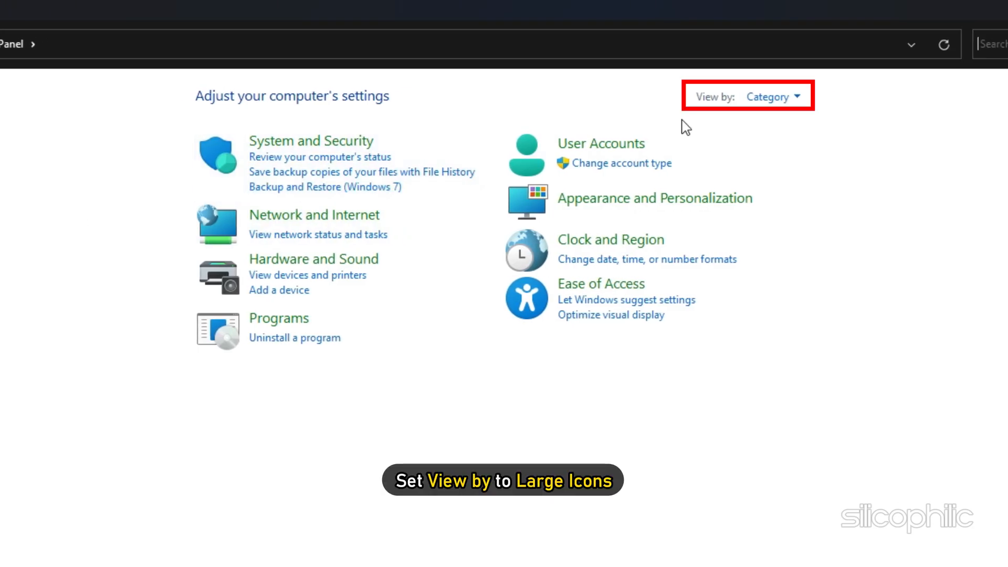
left_click(773, 96)
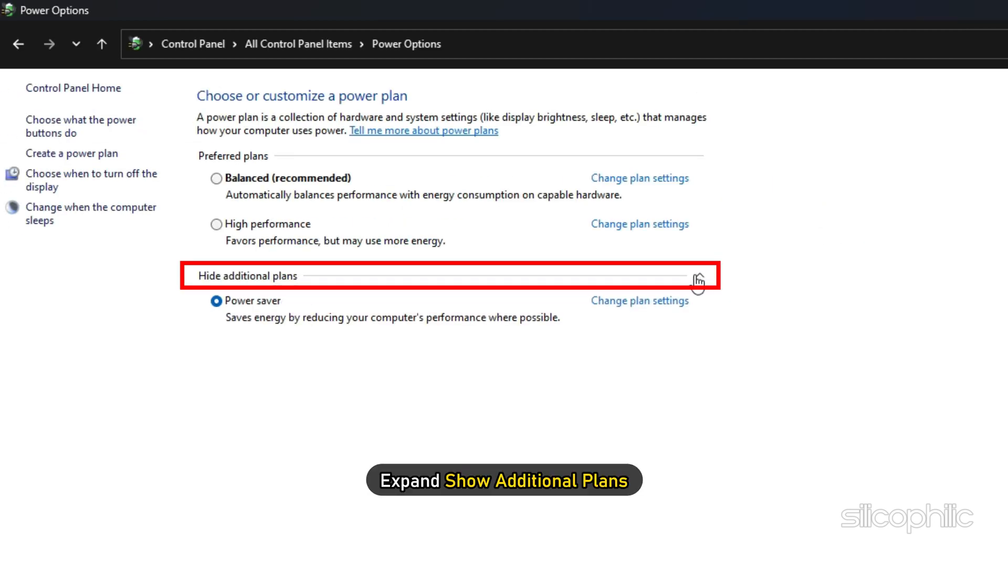
left_click(217, 224)
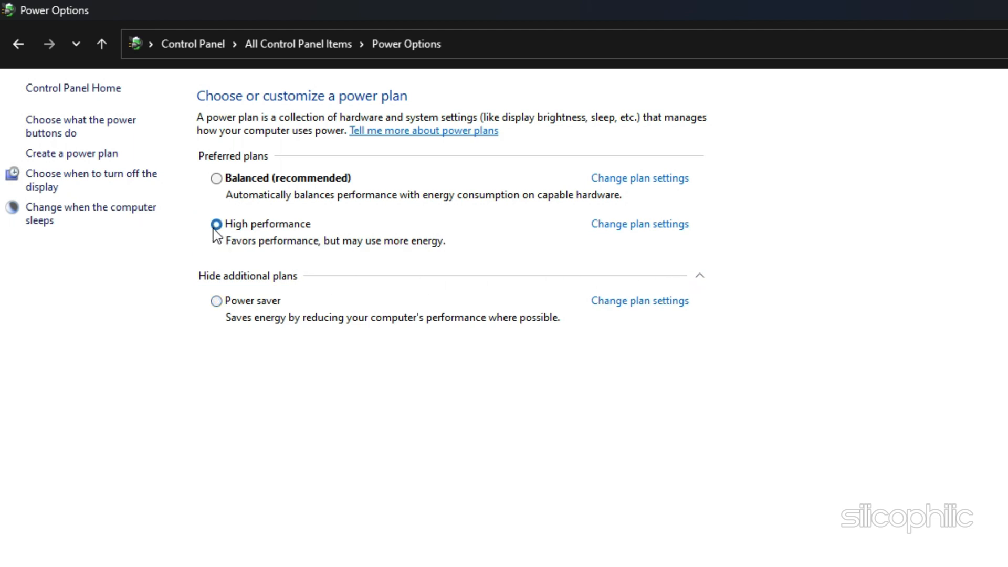